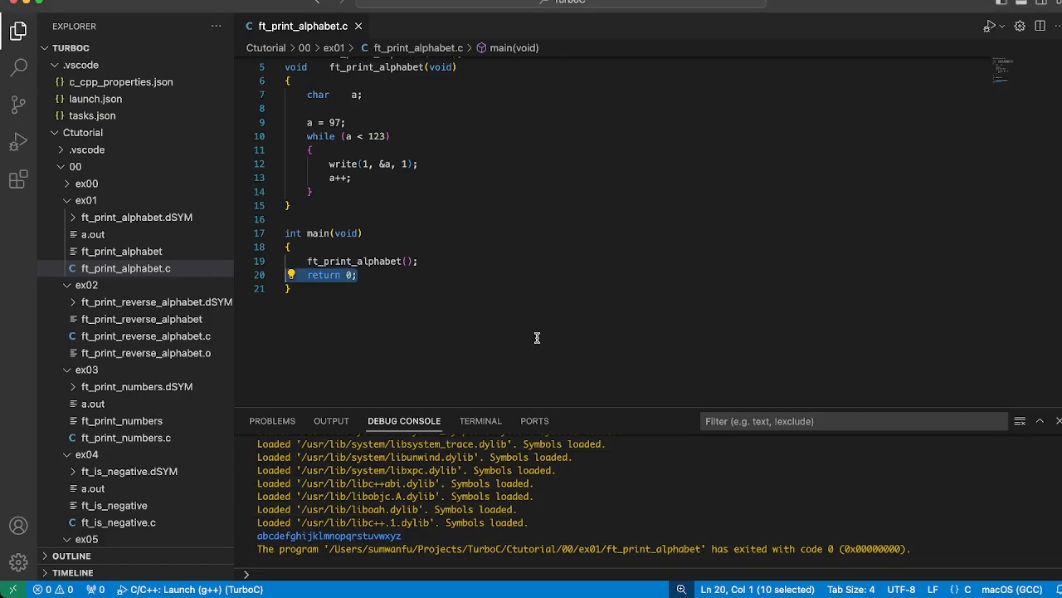
pyautogui.scroll(3)
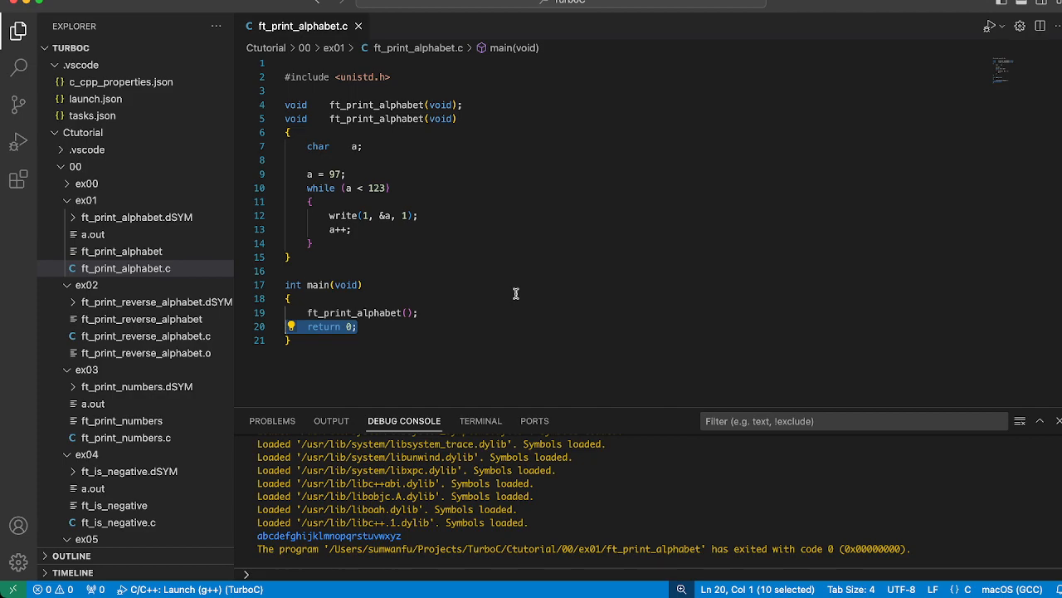
pyautogui.click(289, 270)
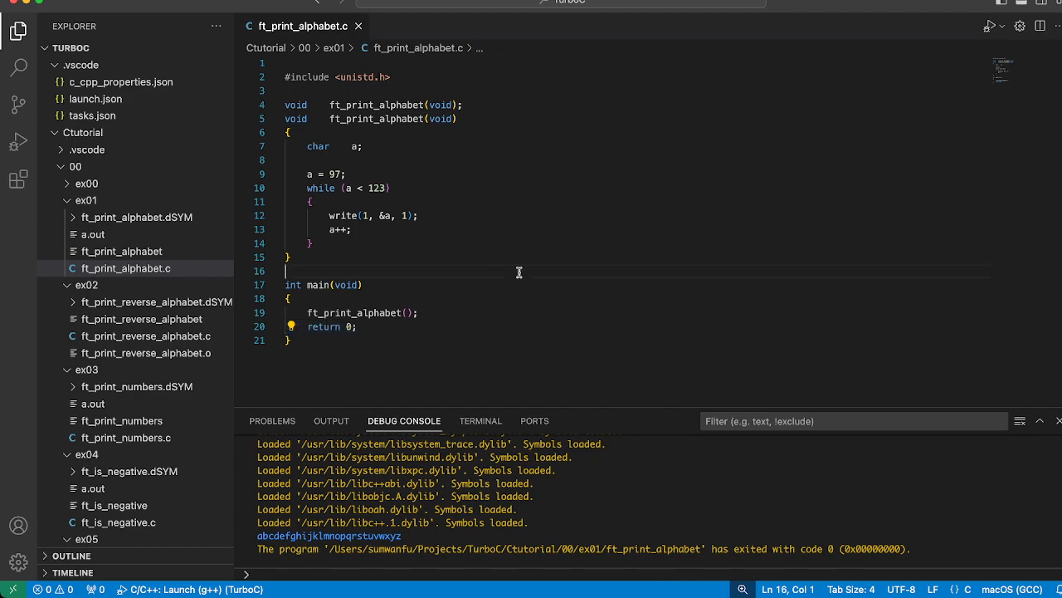
pyautogui.doubleClick(442, 118)
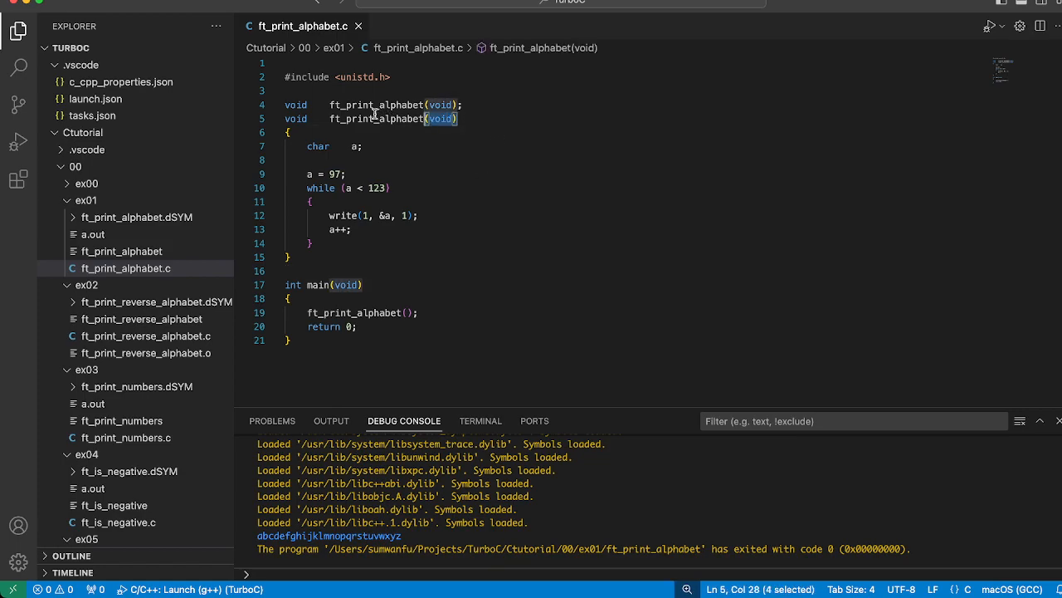
pyautogui.click(474, 105)
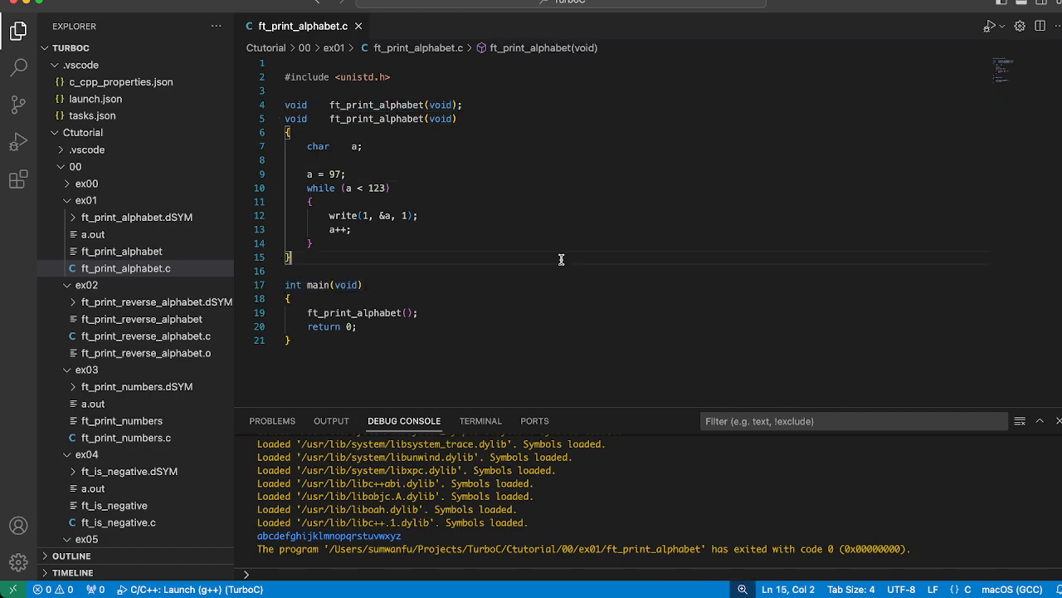
pyautogui.scroll(3)
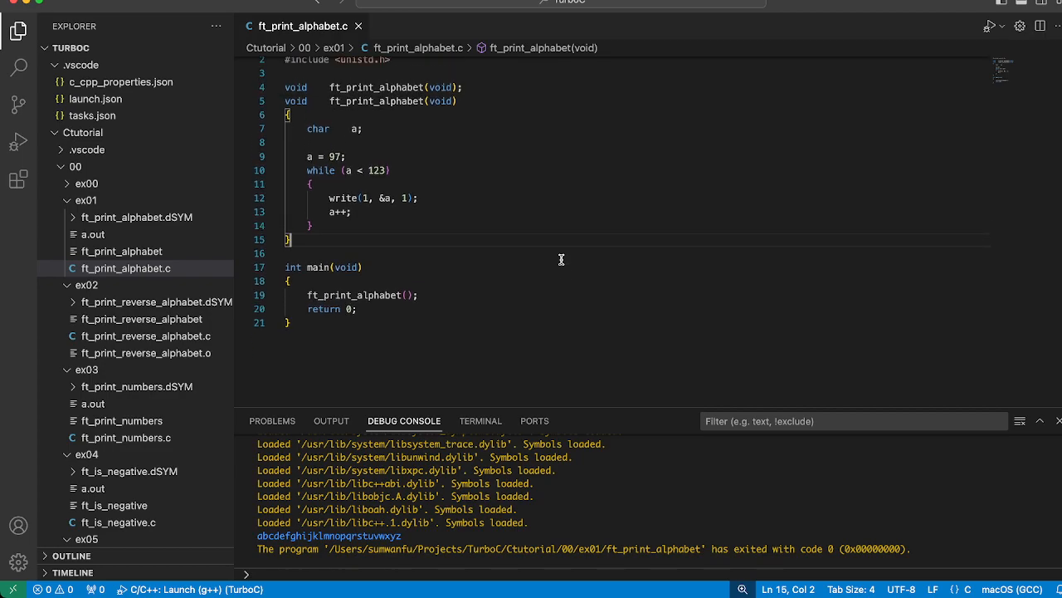
pyautogui.moveTo(558, 120)
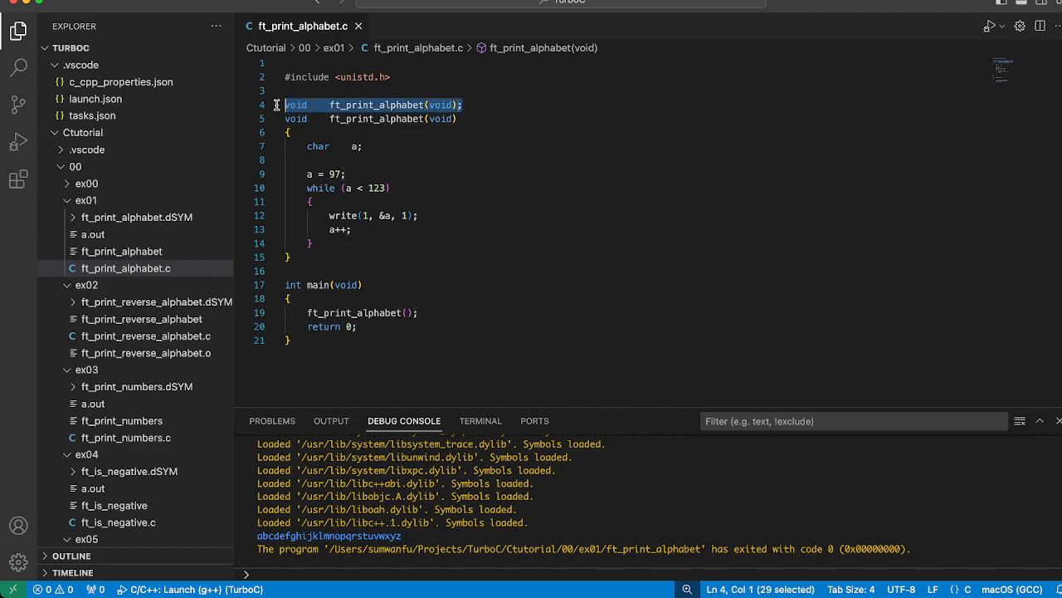
pyautogui.moveTo(407, 105)
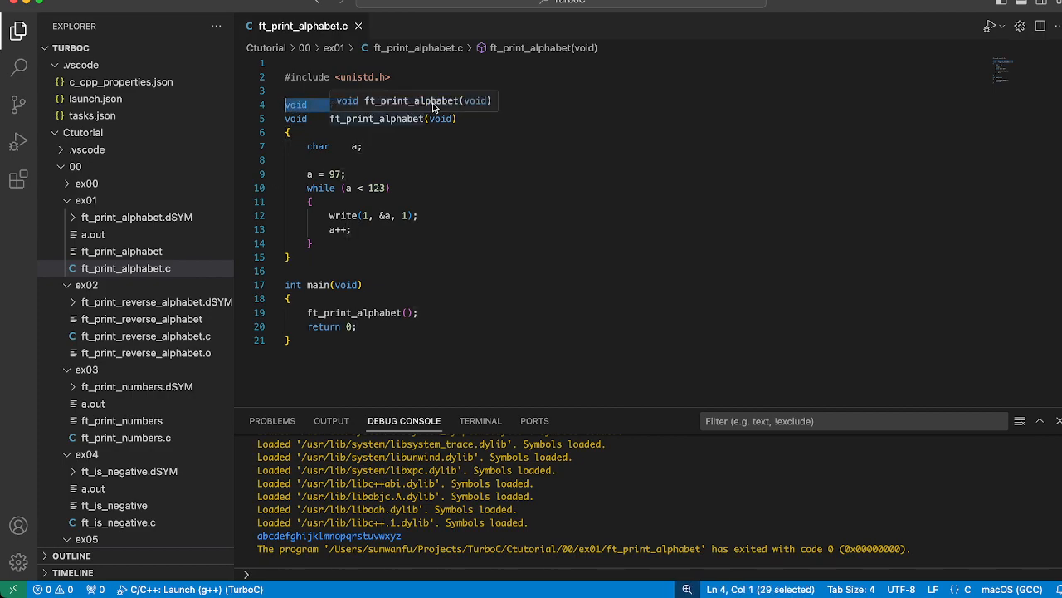
pyautogui.moveTo(442, 110)
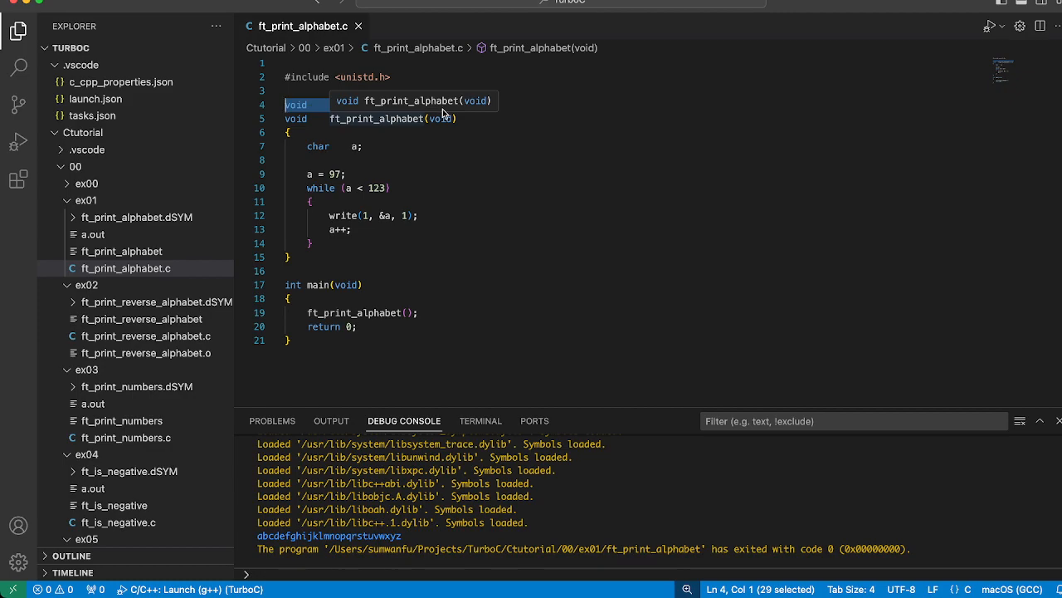
pyautogui.moveTo(474, 115)
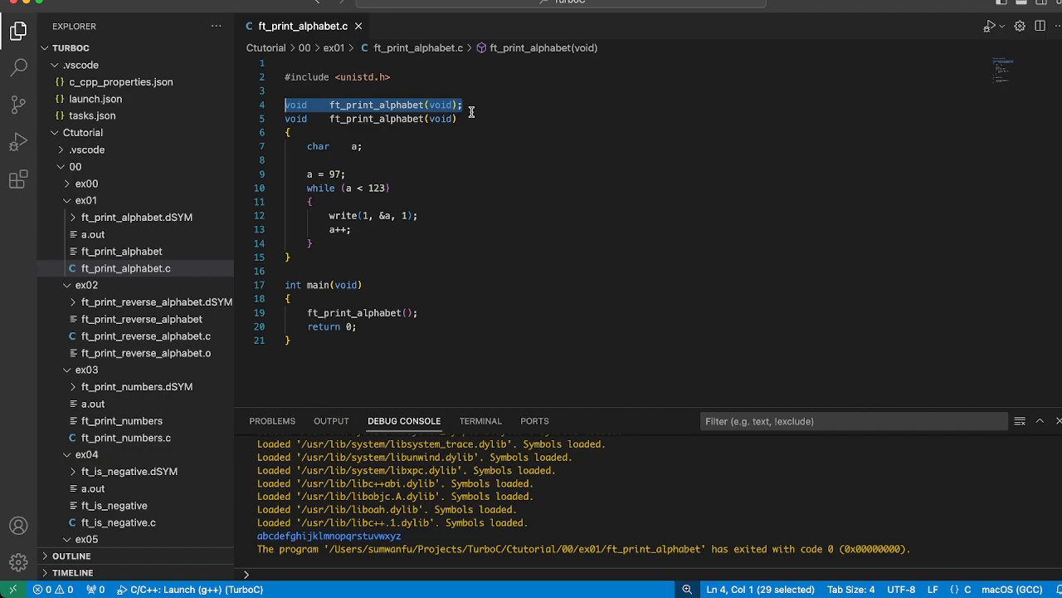
pyautogui.moveTo(469, 144)
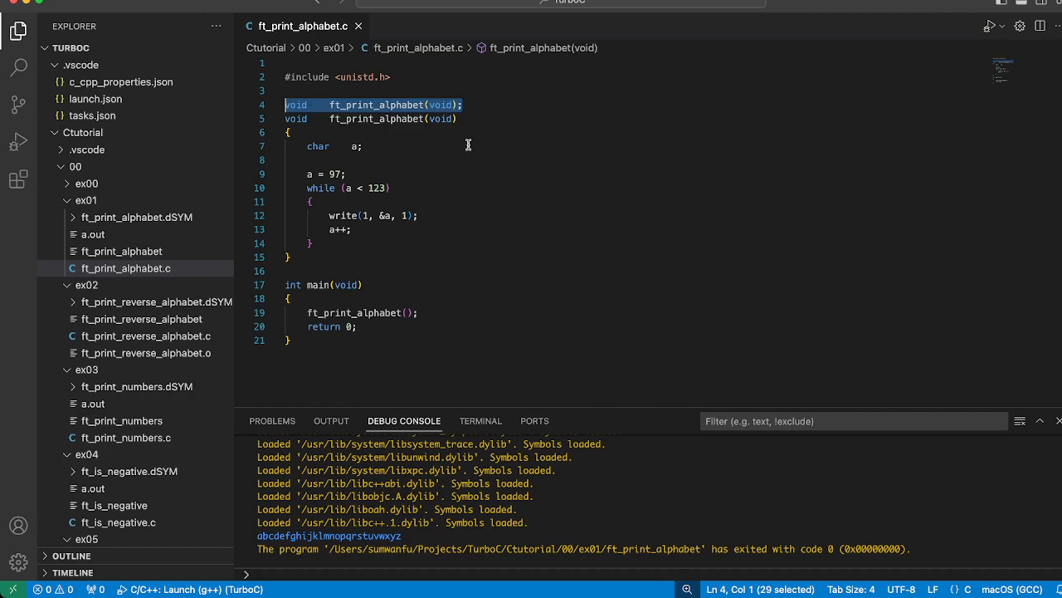
pyautogui.scroll(3)
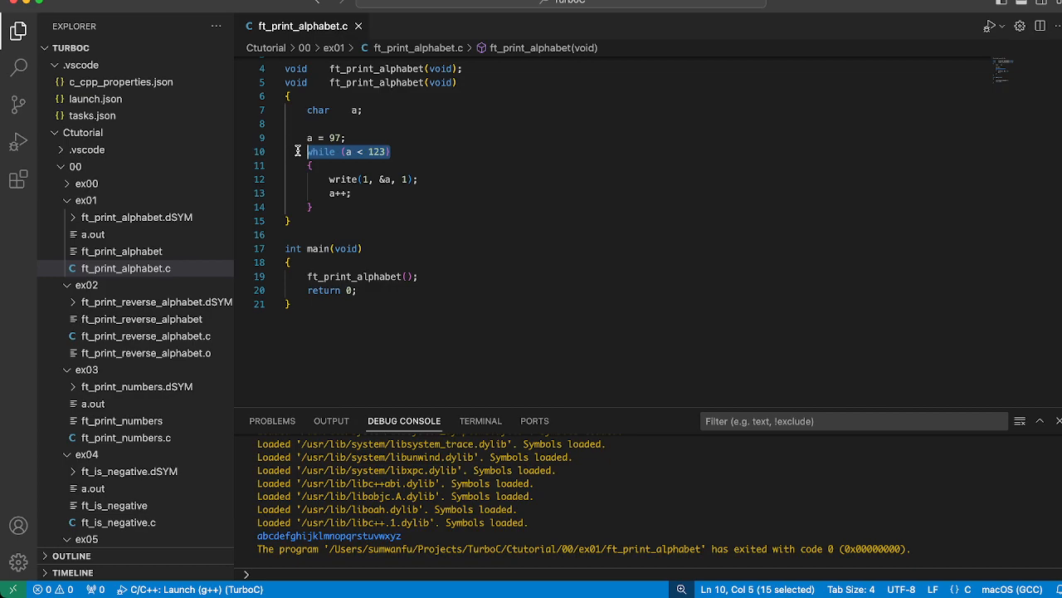
pyautogui.moveTo(442, 153)
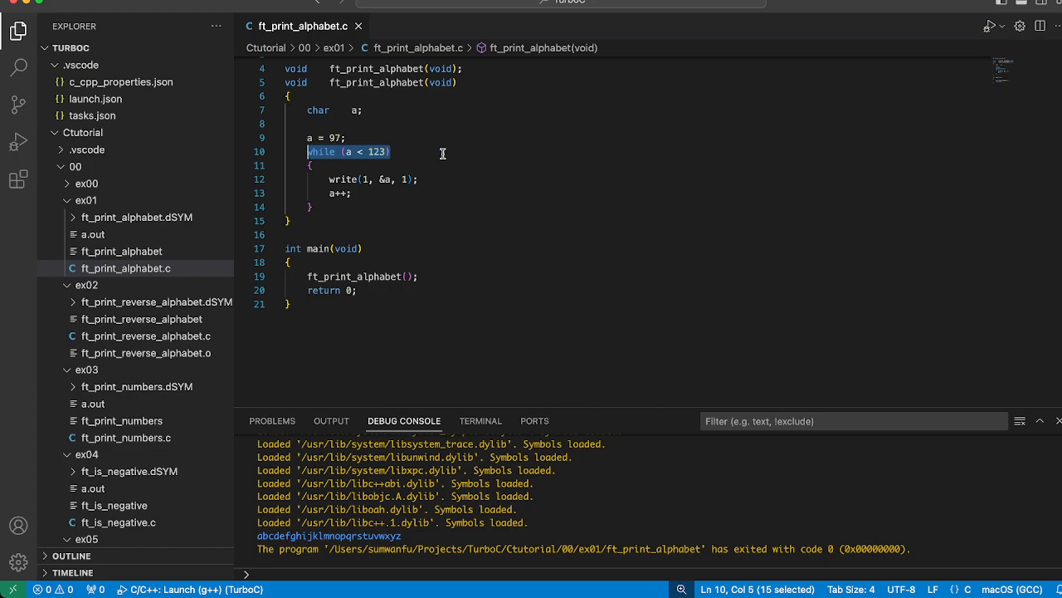
pyautogui.scroll(3)
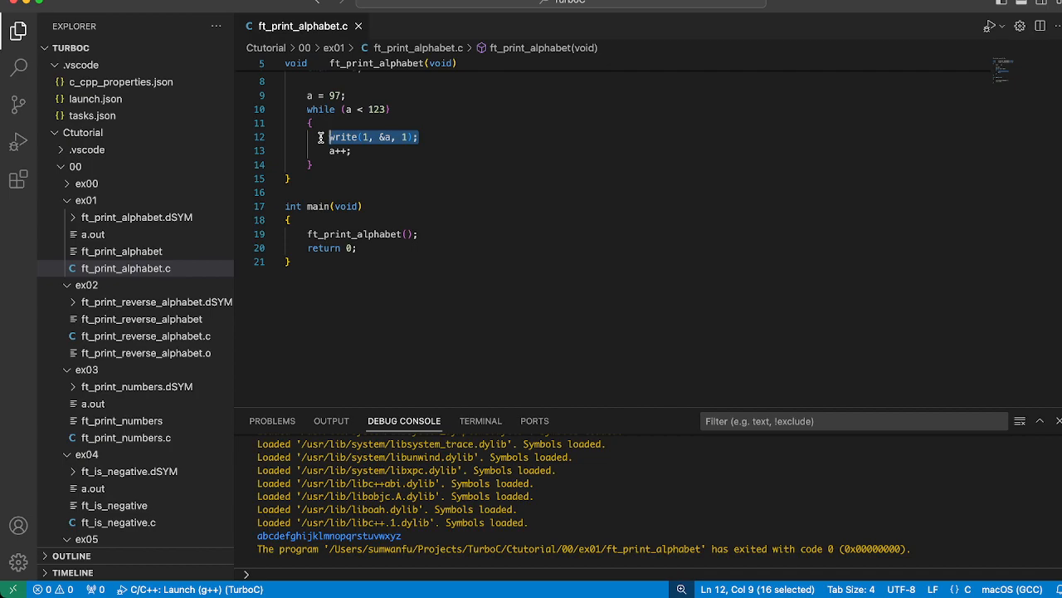
pyautogui.click(342, 151)
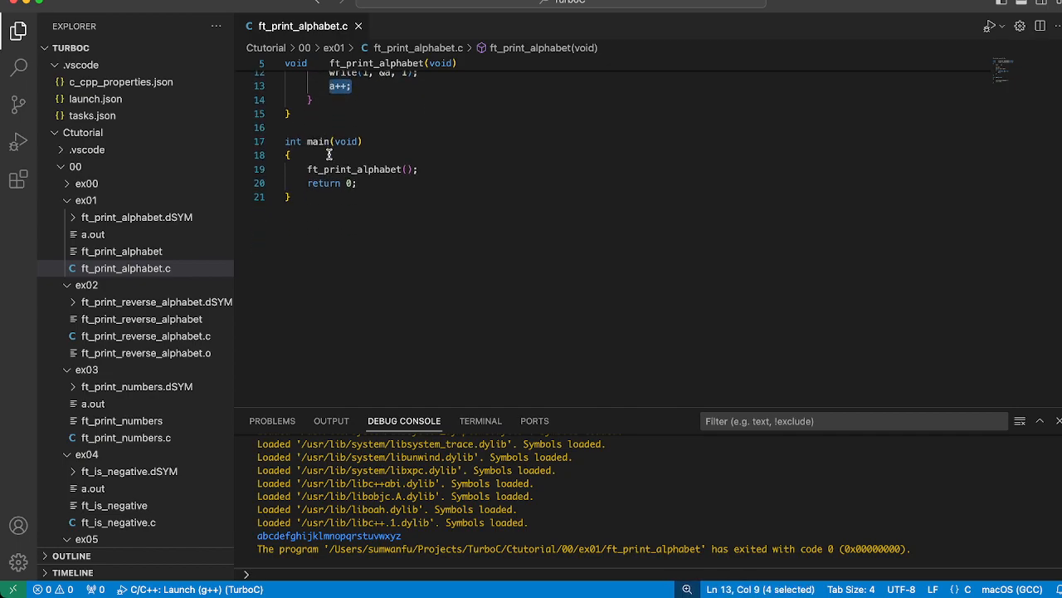
pyautogui.scroll(3)
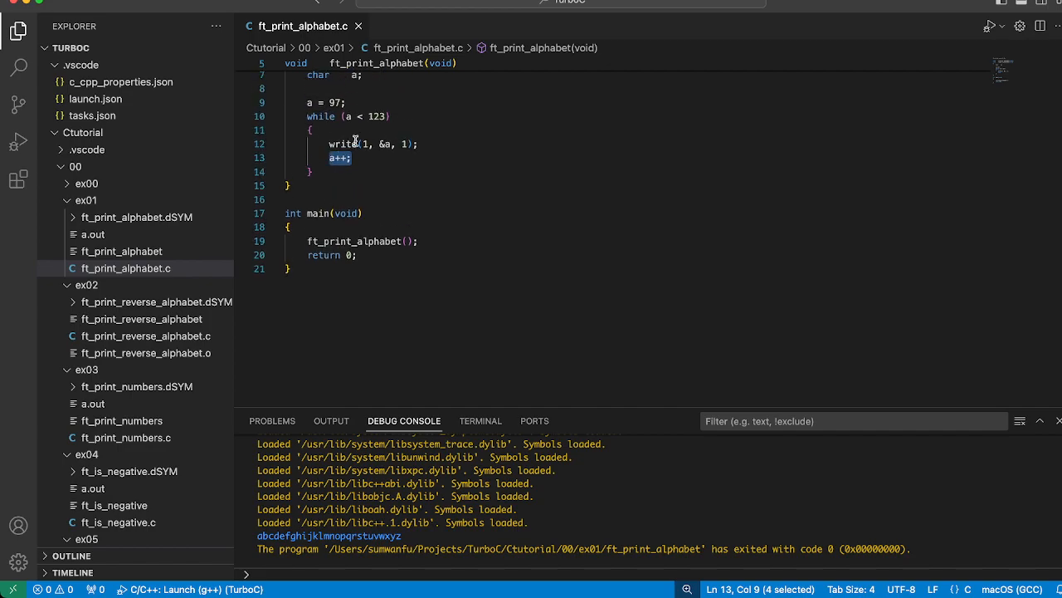
pyautogui.click(379, 116)
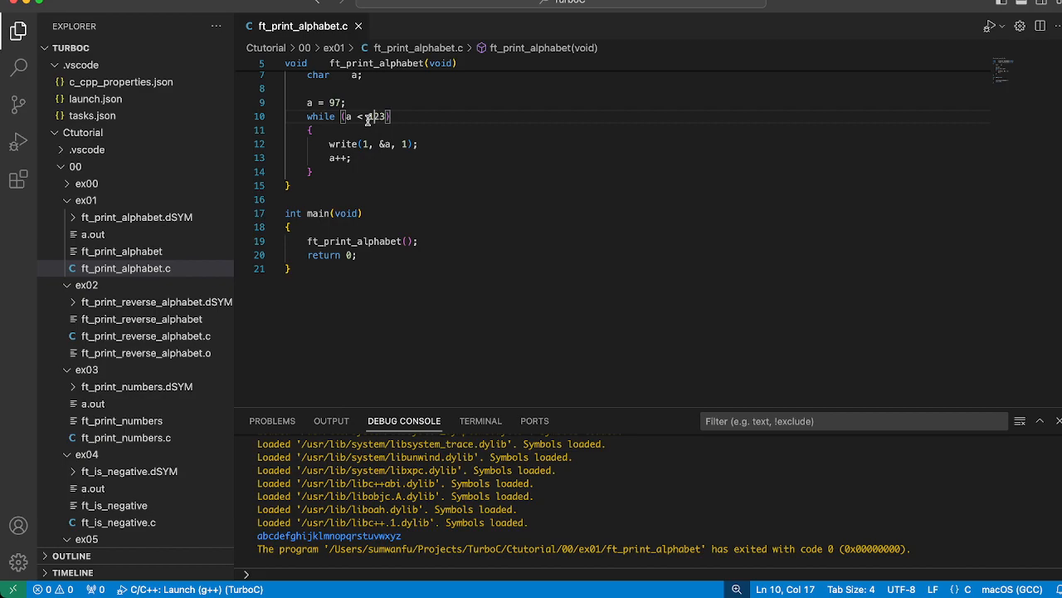
pyautogui.doubleClick(317, 213)
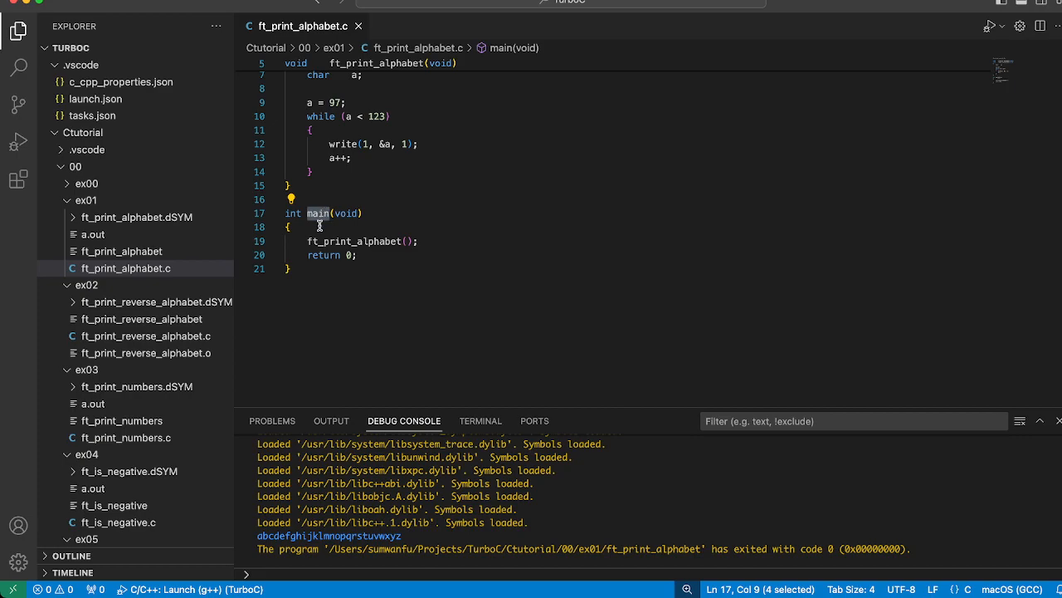
pyautogui.click(332, 256)
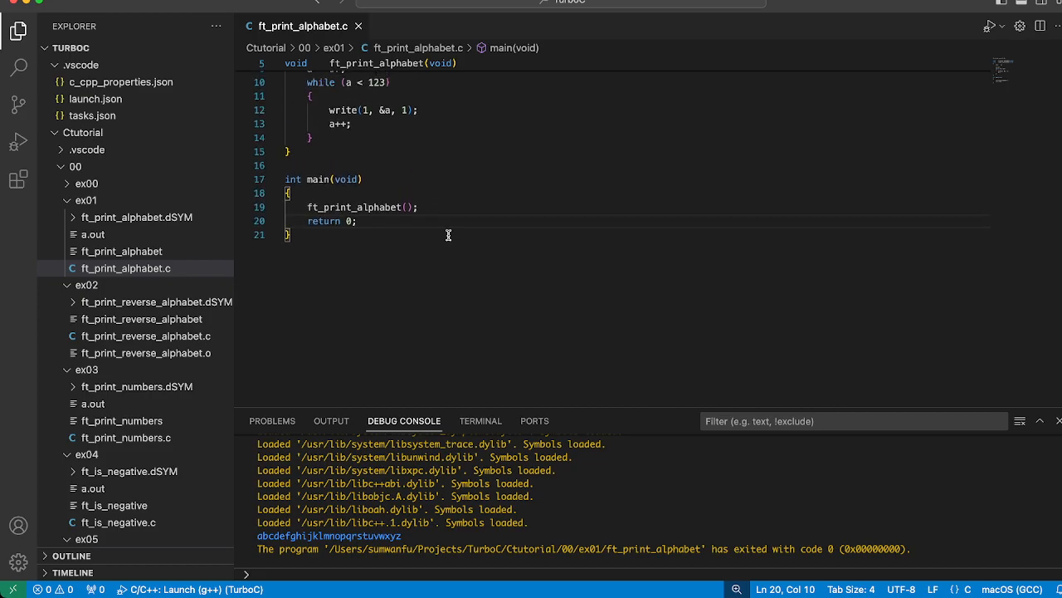
pyautogui.scroll(3)
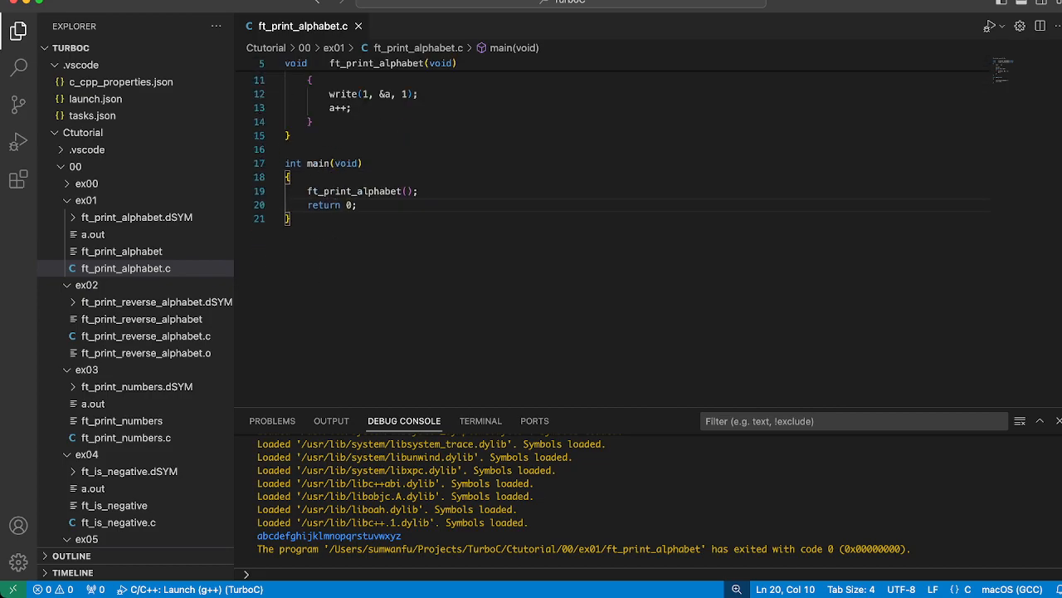